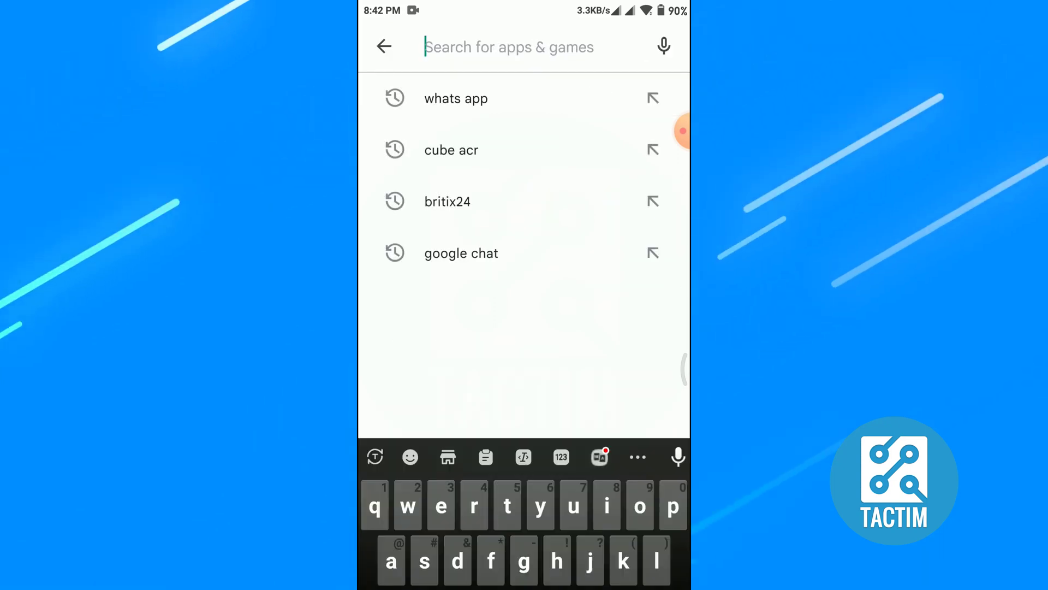
# Search Play Store for 'whats app', confirm WhatsApp Messenger is installed, then return to the home screen.
pyautogui.click(456, 98)
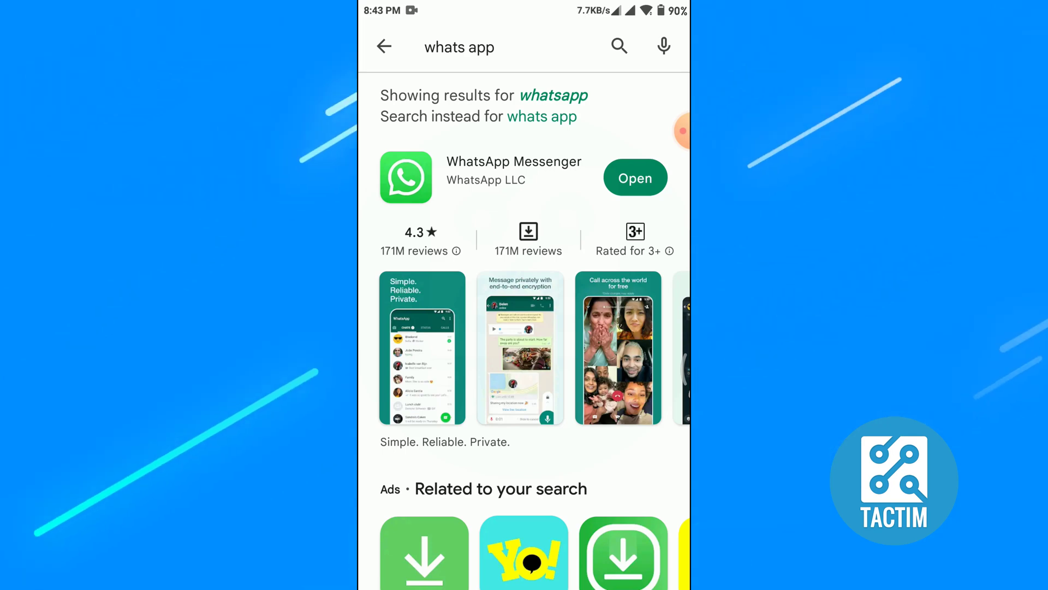
pyautogui.press('home')
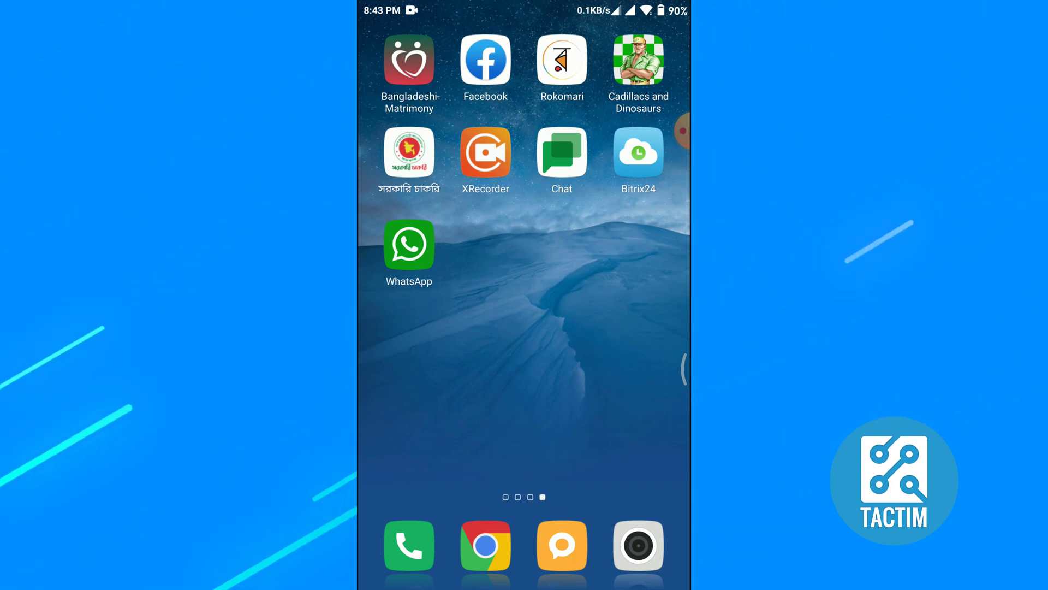
# Launch WhatsApp and keep English as the app language to reach the welcome screen.
pyautogui.click(408, 246)
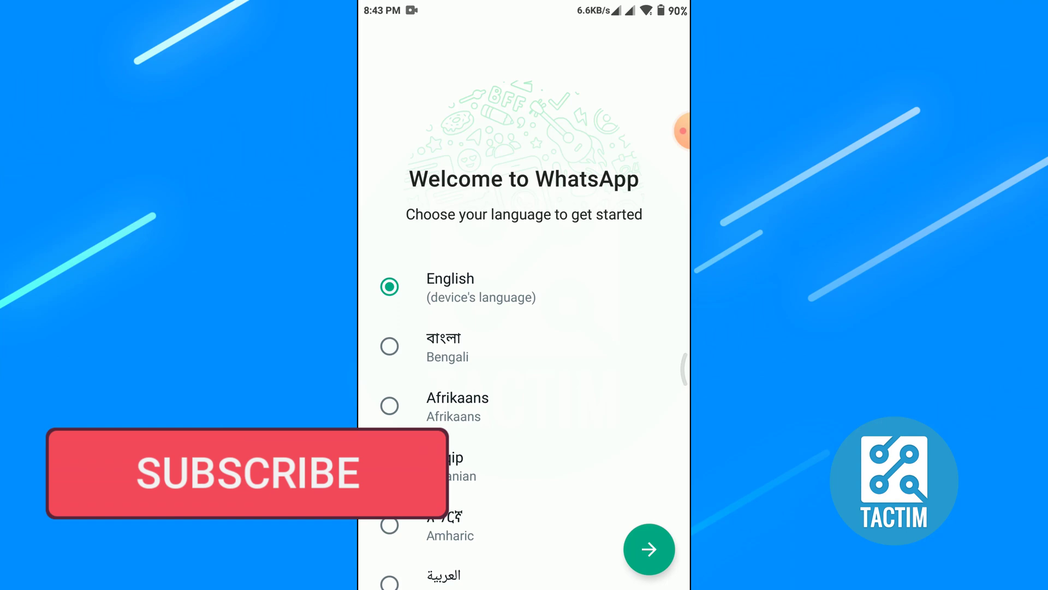
pyautogui.click(648, 550)
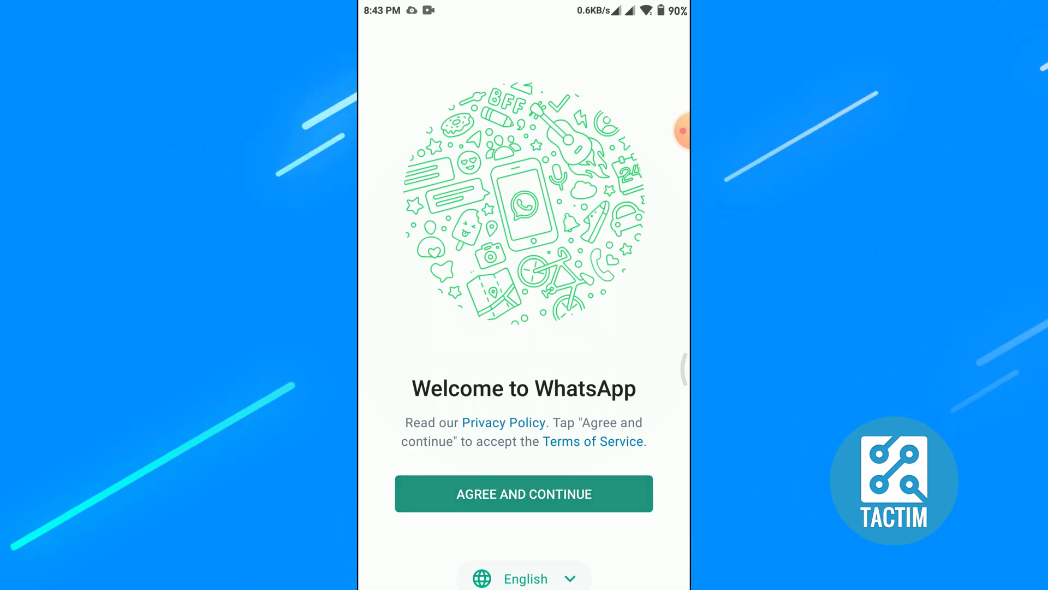
pyautogui.click(523, 494)
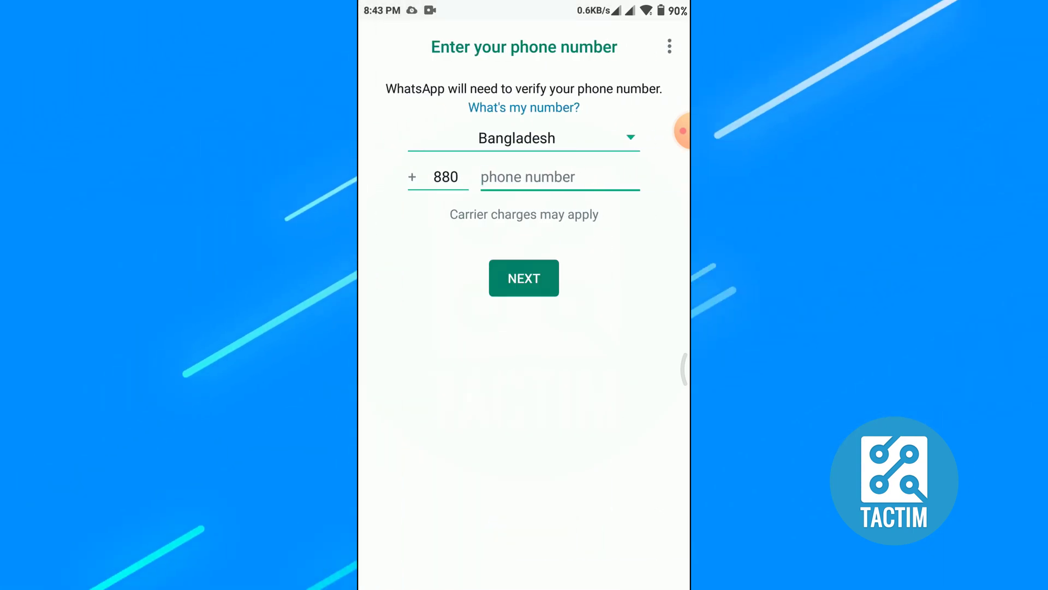
pyautogui.click(559, 177)
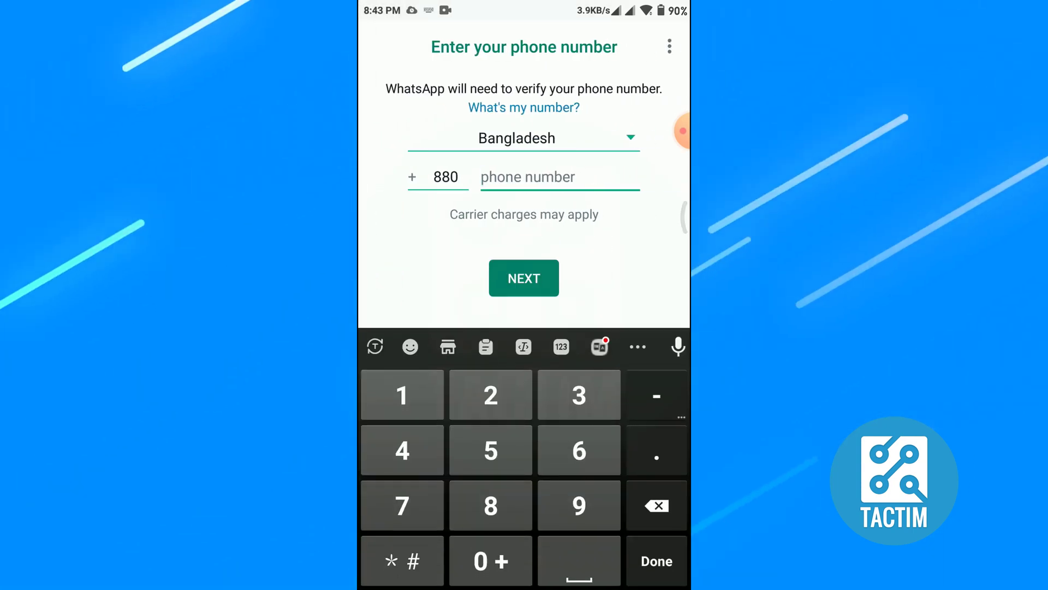
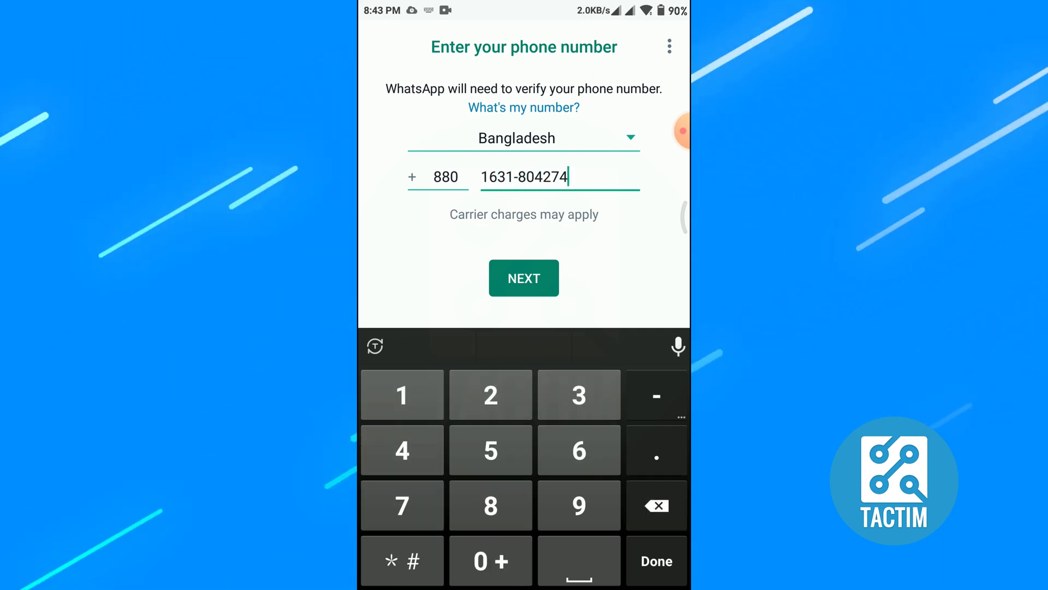
pyautogui.click(523, 278)
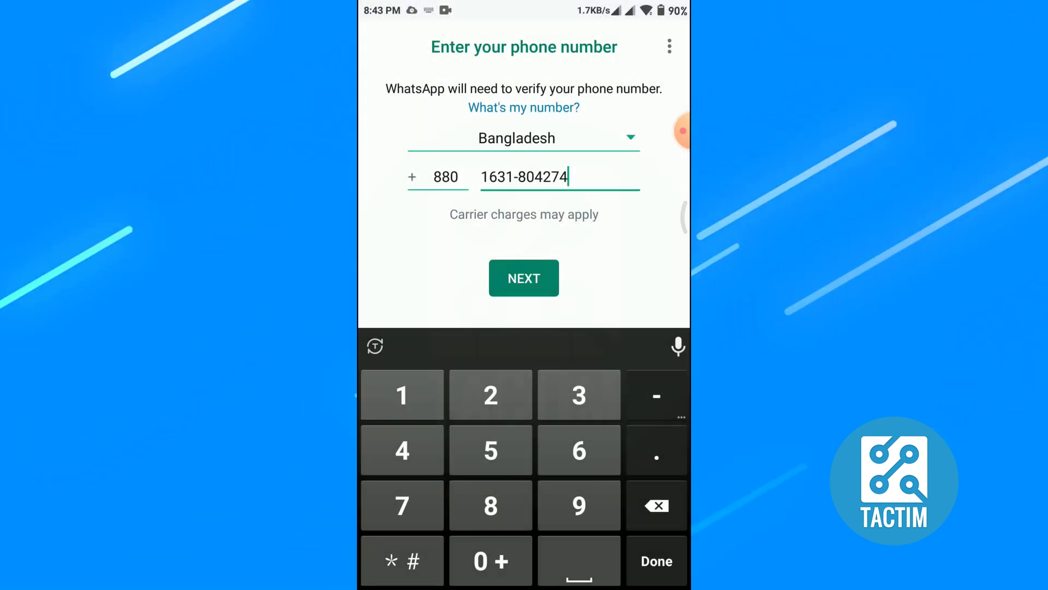
pyautogui.click(523, 279)
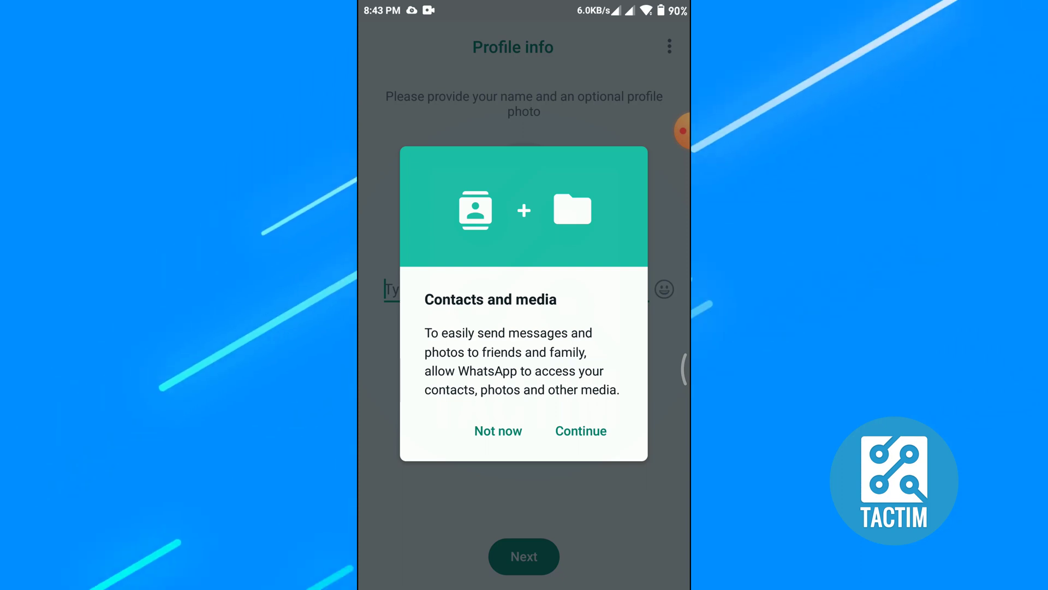
# Grant WhatsApp access to contacts and media so the 75 MB backup is offered.
pyautogui.click(579, 430)
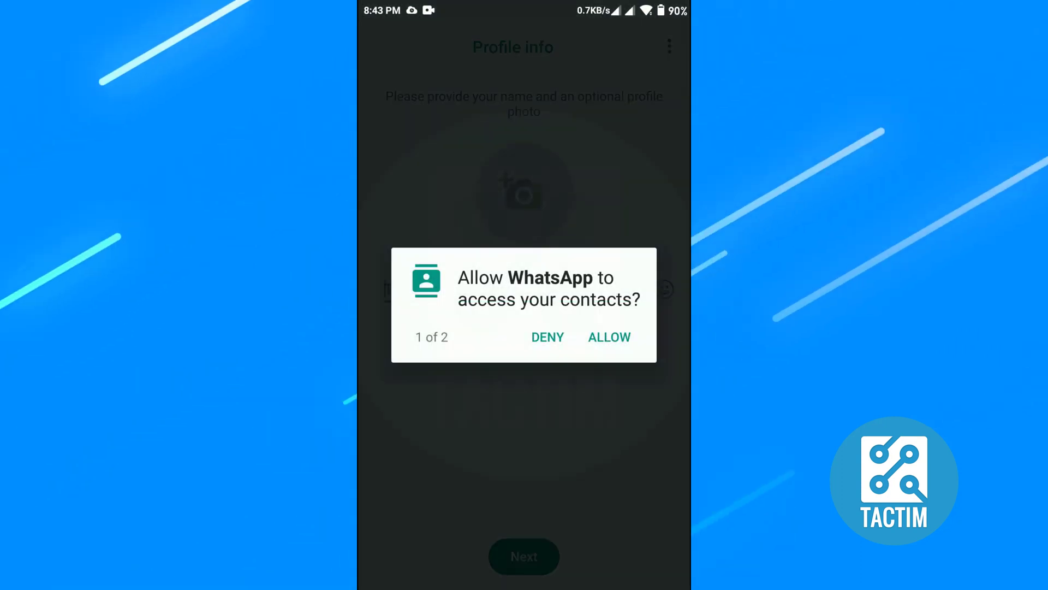
pyautogui.click(609, 338)
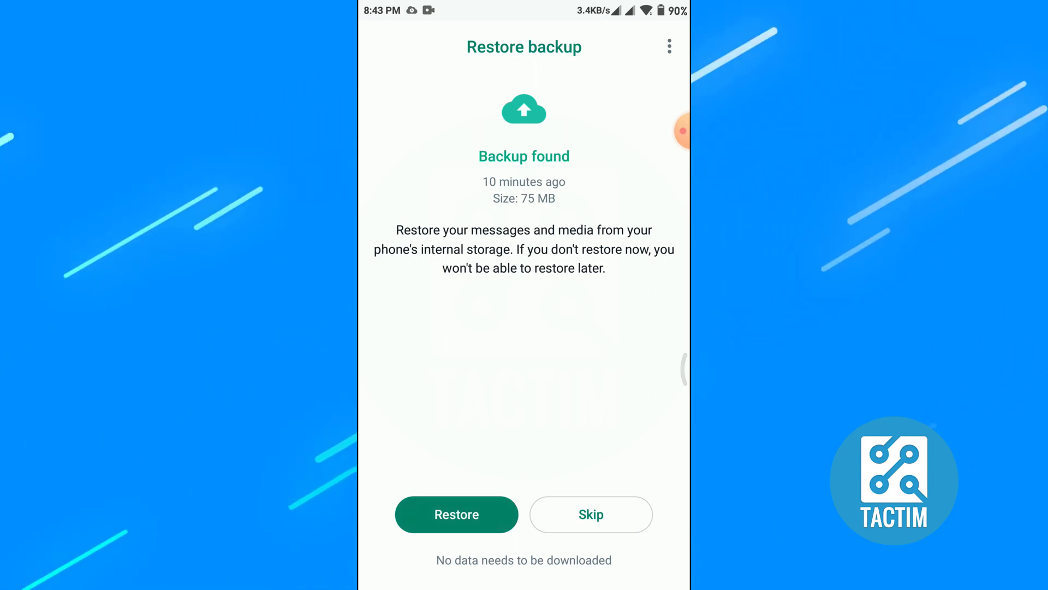
# Restore the 75 MB backup with 37,795 messages and continue to profile info.
pyautogui.click(456, 514)
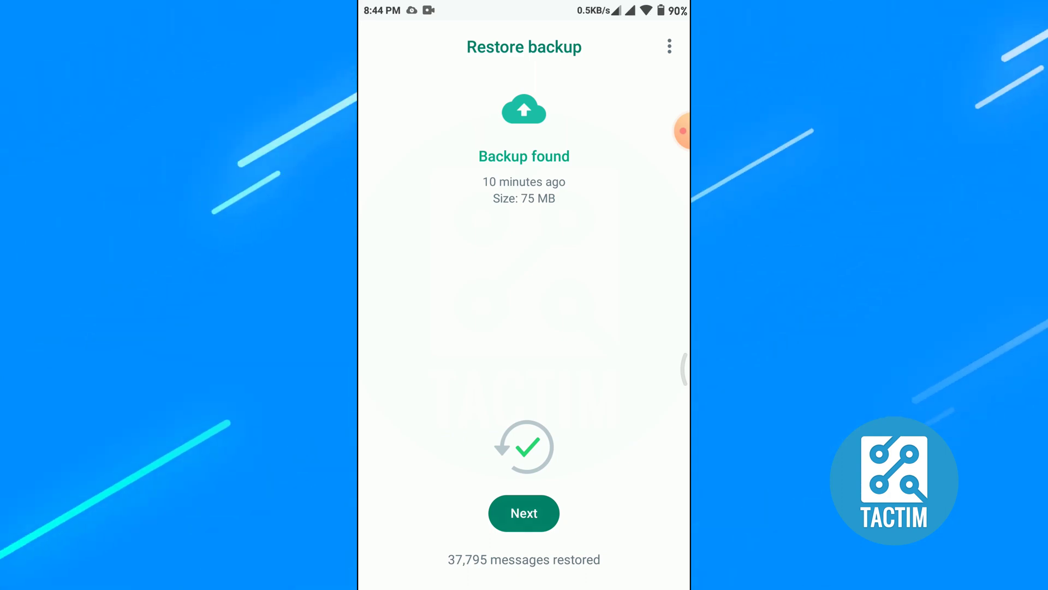
pyautogui.click(523, 513)
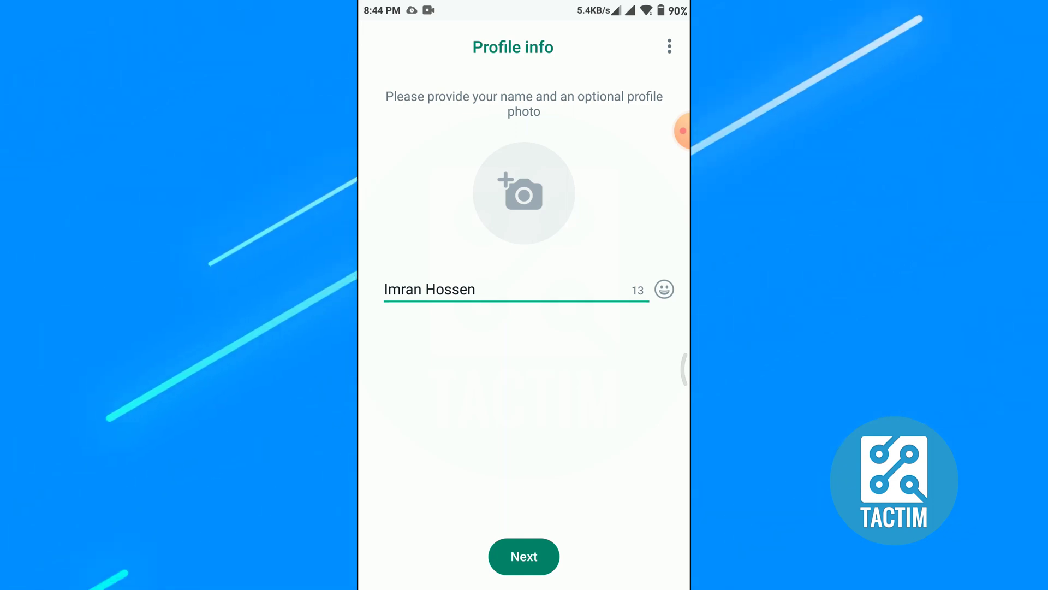
# Add a leafy green profile photo and finish the profile info step.
pyautogui.click(524, 193)
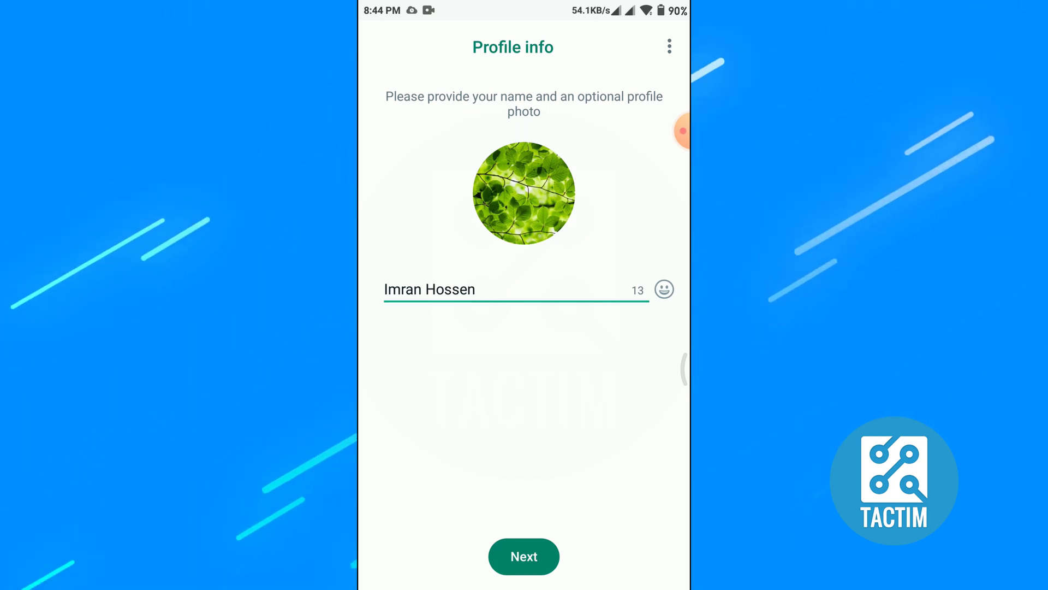
pyautogui.click(523, 556)
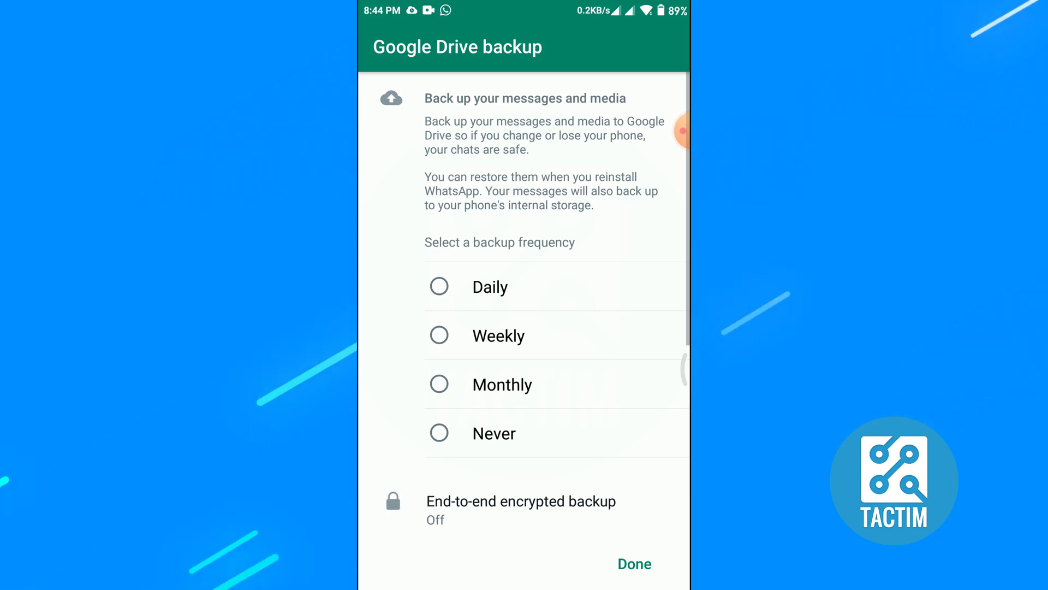
# Set Google Drive backups to Daily with a chosen Google account, reaching the chat list.
pyautogui.click(439, 286)
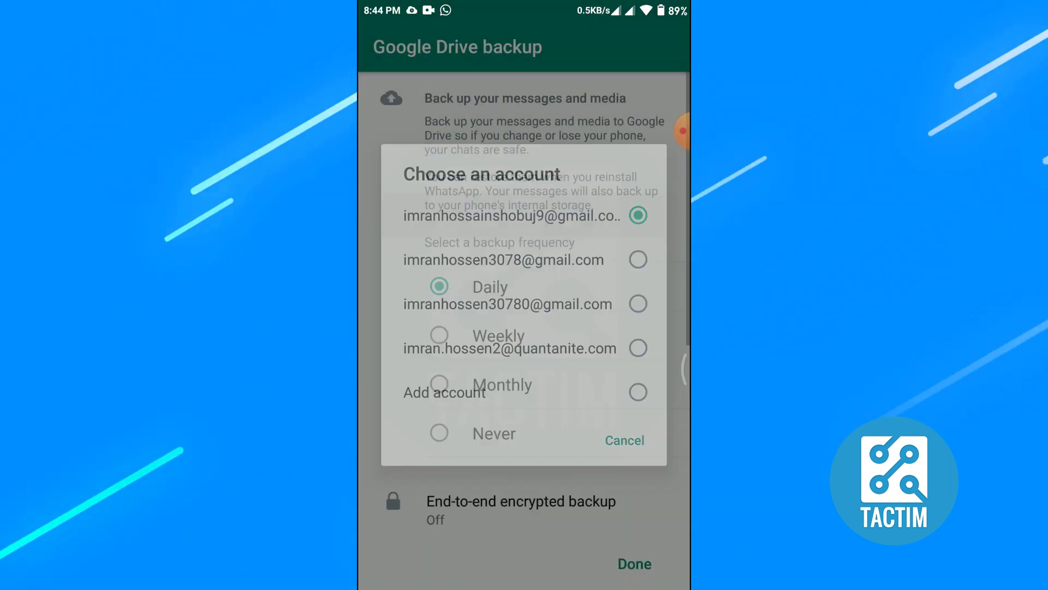
pyautogui.click(624, 440)
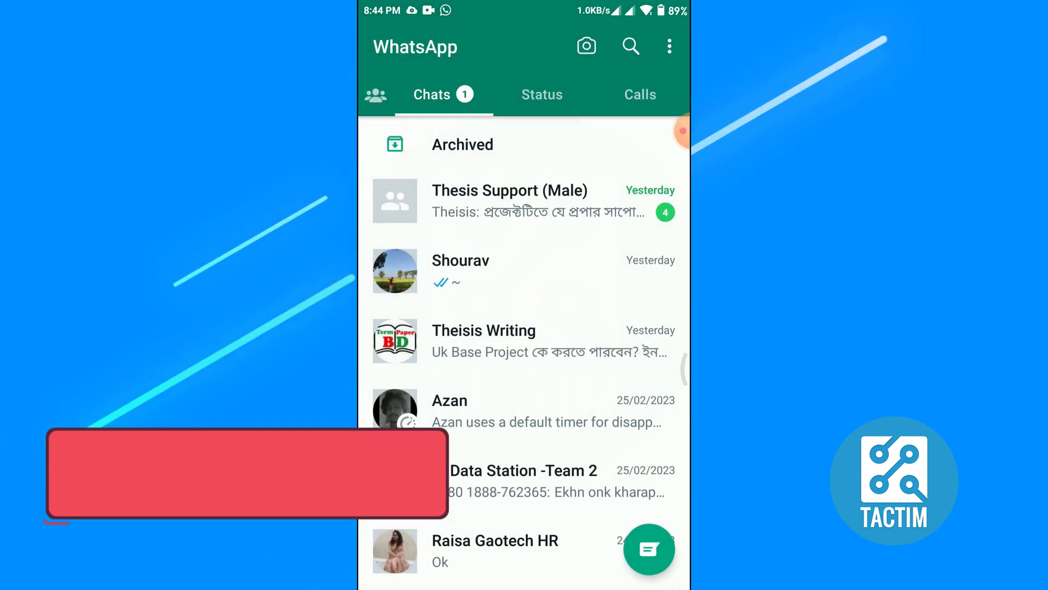